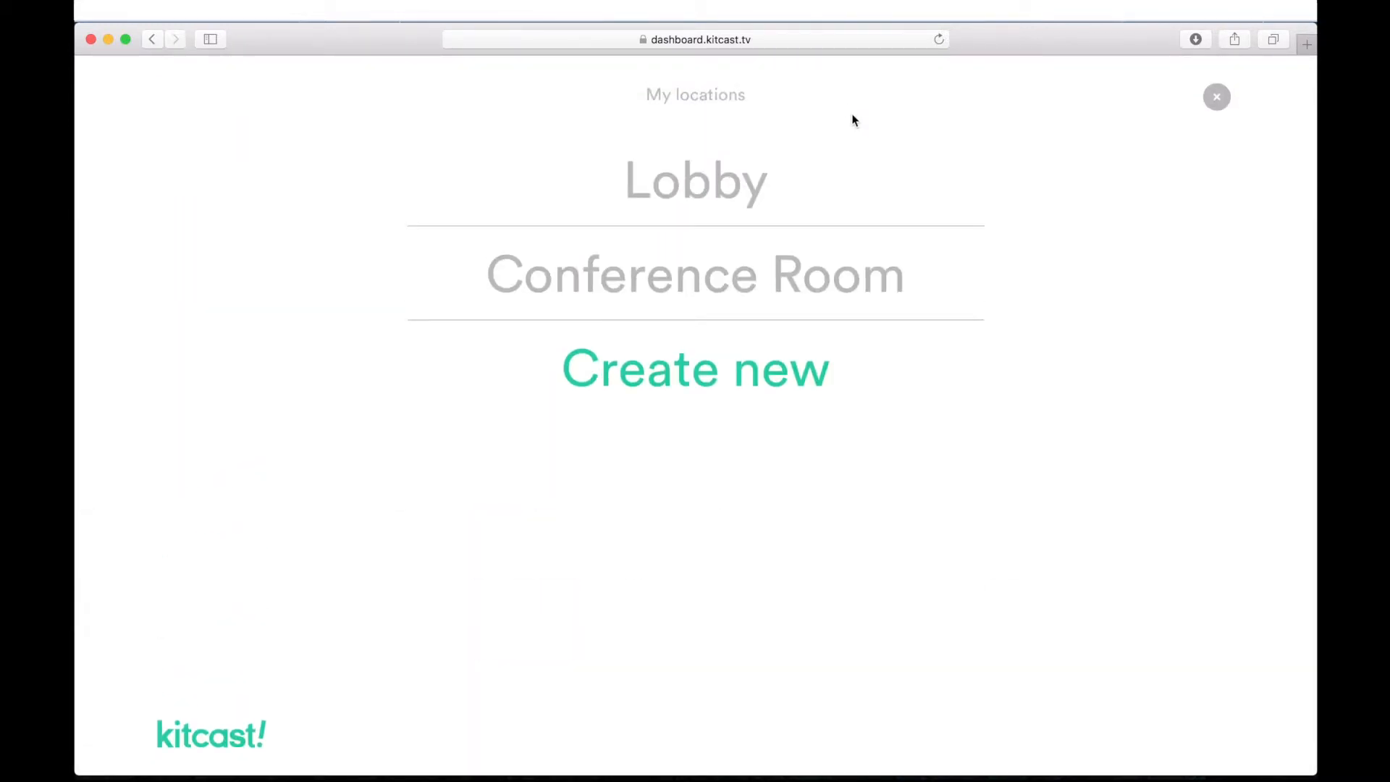
- Open the Lobby location and view its Devices tab showing Lobby TV
{"action": "left_click", "coordinate": [695, 180]}
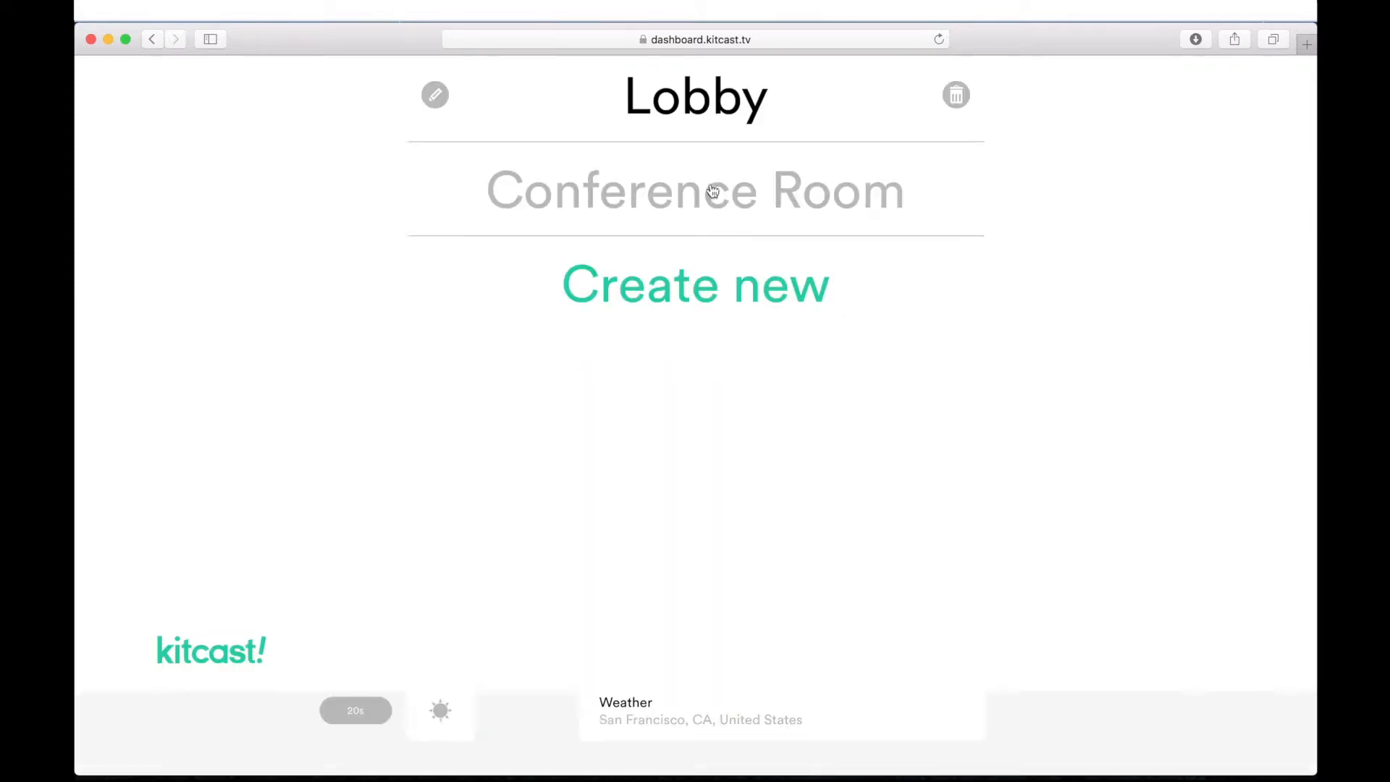
{"action": "left_click", "coordinate": [695, 190]}
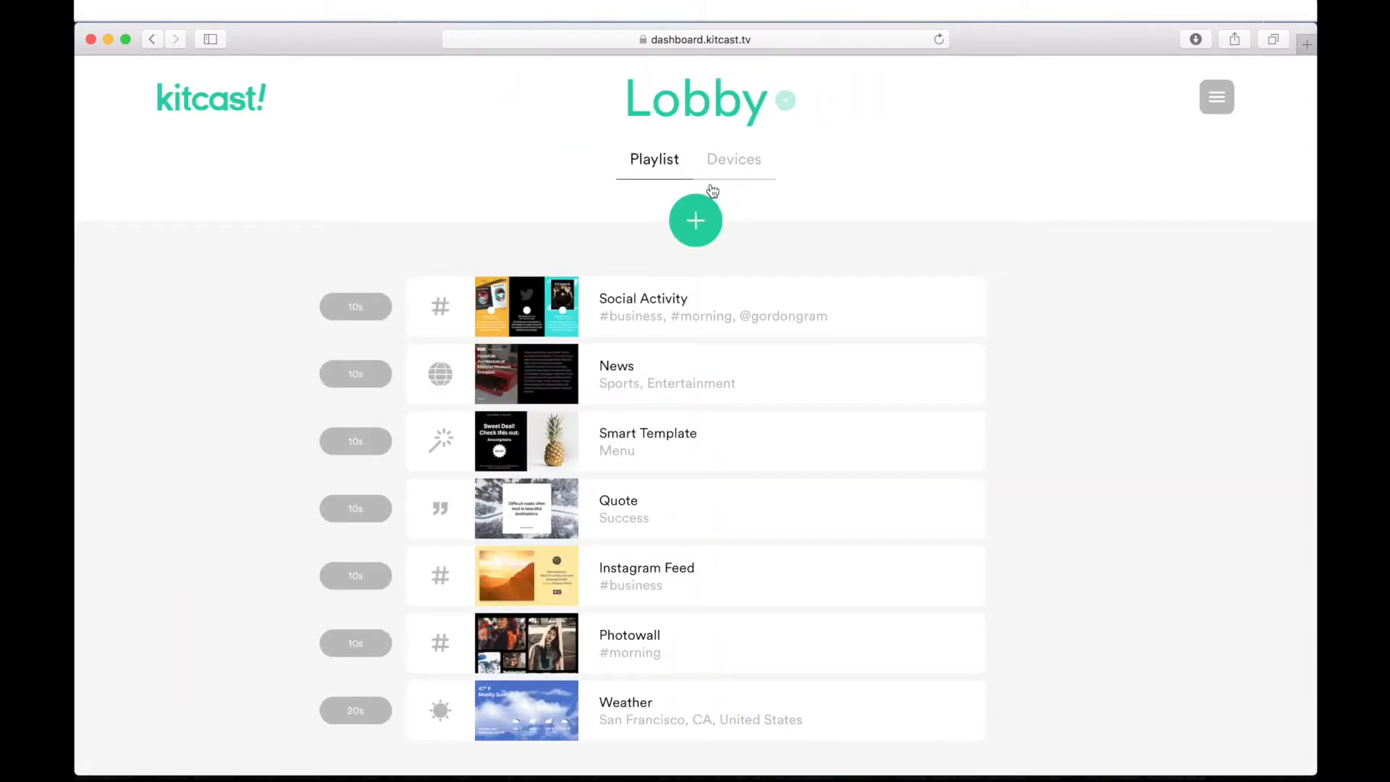
{"action": "mouse_move", "coordinate": [829, 152]}
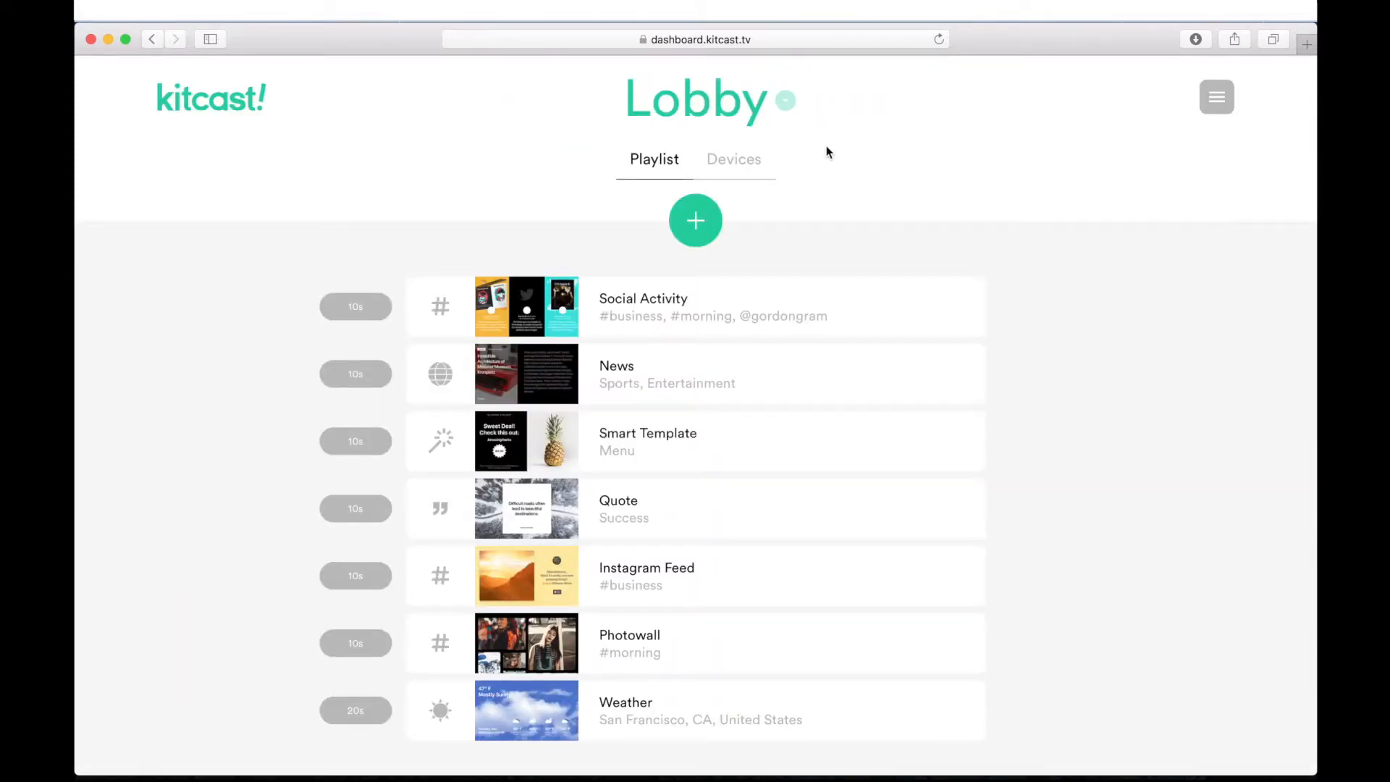
{"action": "left_click", "coordinate": [734, 158]}
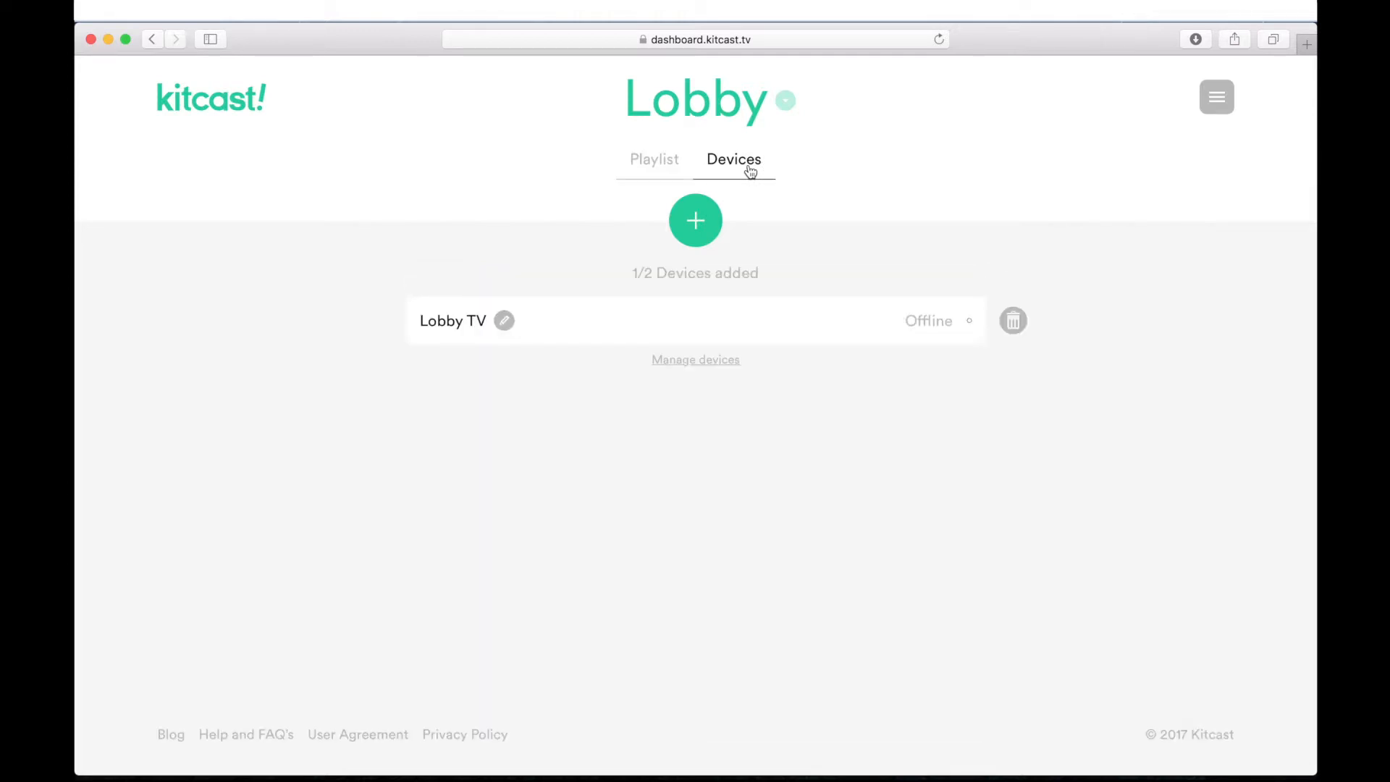
{"action": "mouse_move", "coordinate": [787, 244]}
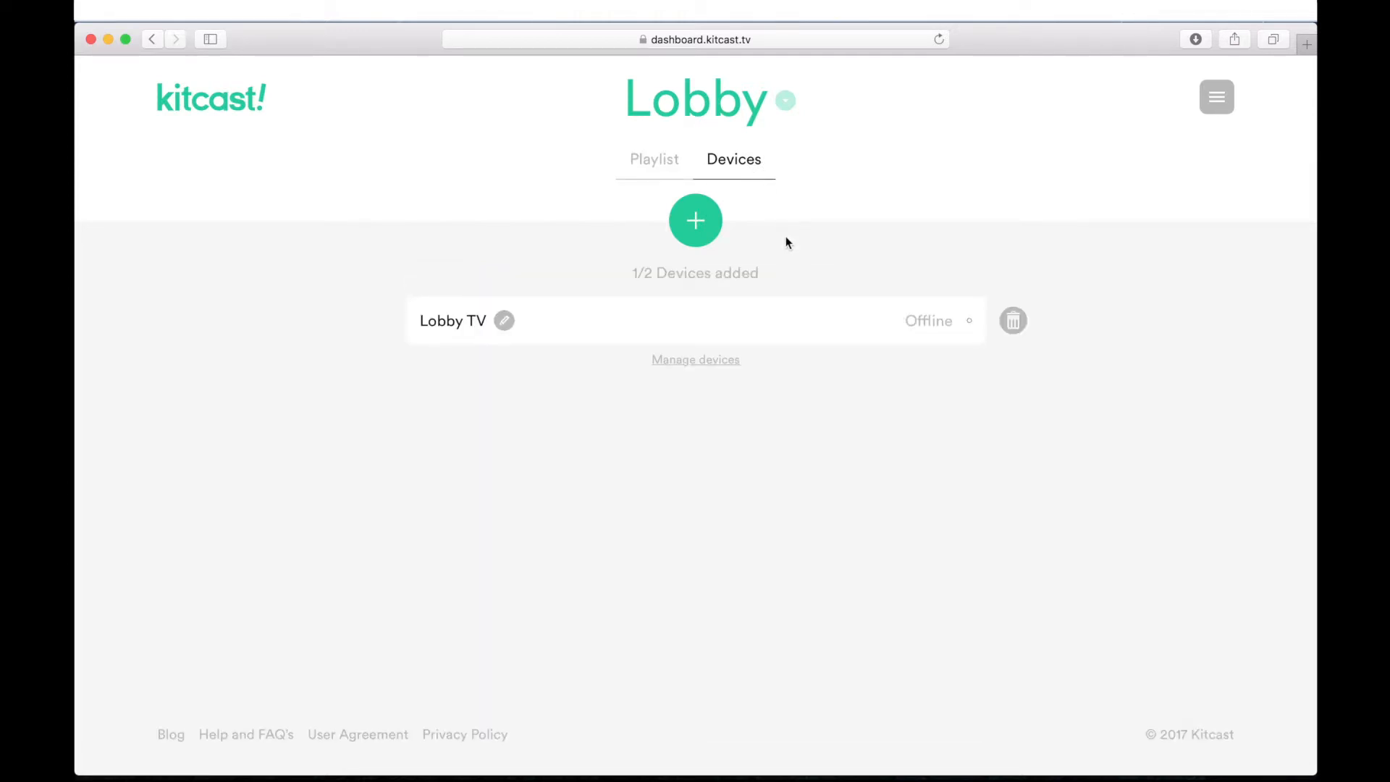
- Add a new Lobby device named 'Lobby TV 2' and enter its setup code
{"action": "left_click", "coordinate": [696, 220]}
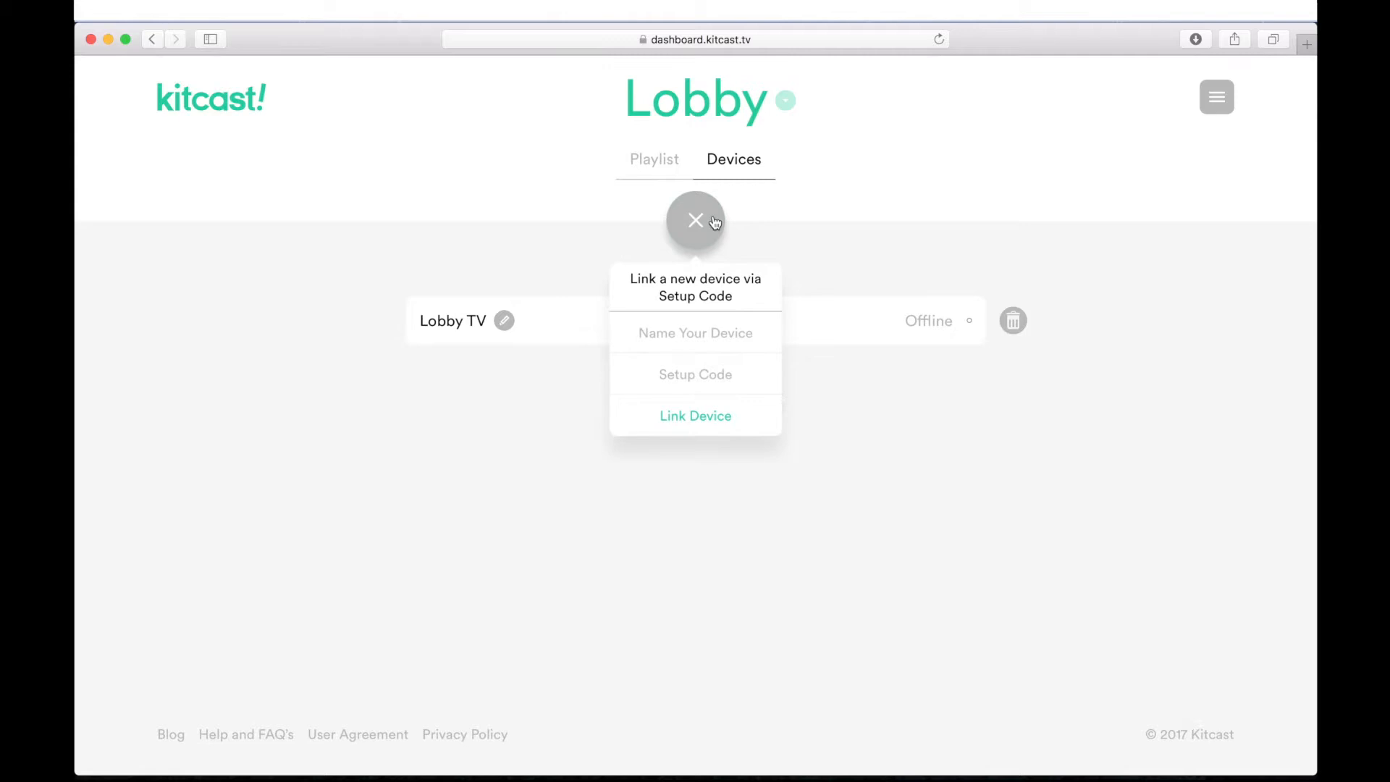
{"action": "mouse_move", "coordinate": [719, 332]}
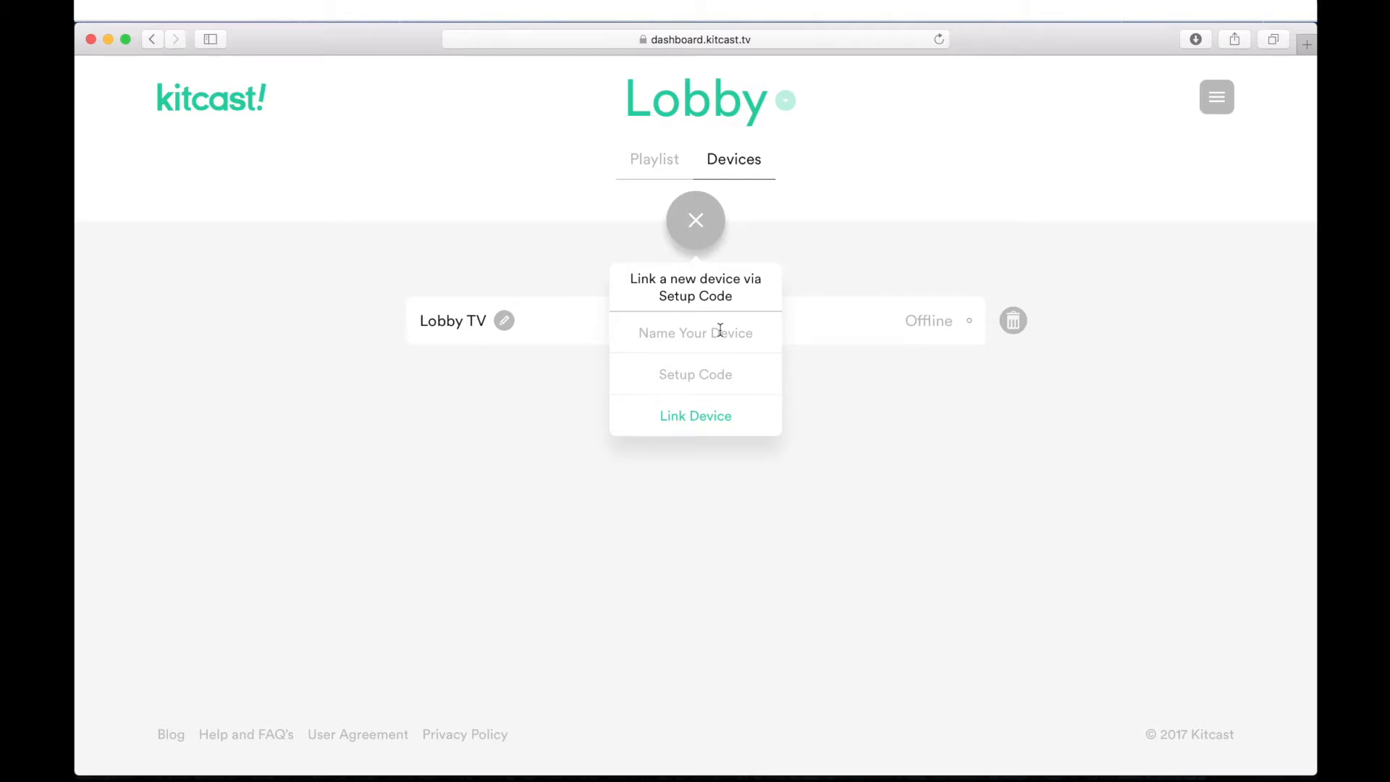
{"action": "type", "text": "Lobby TV 2"}
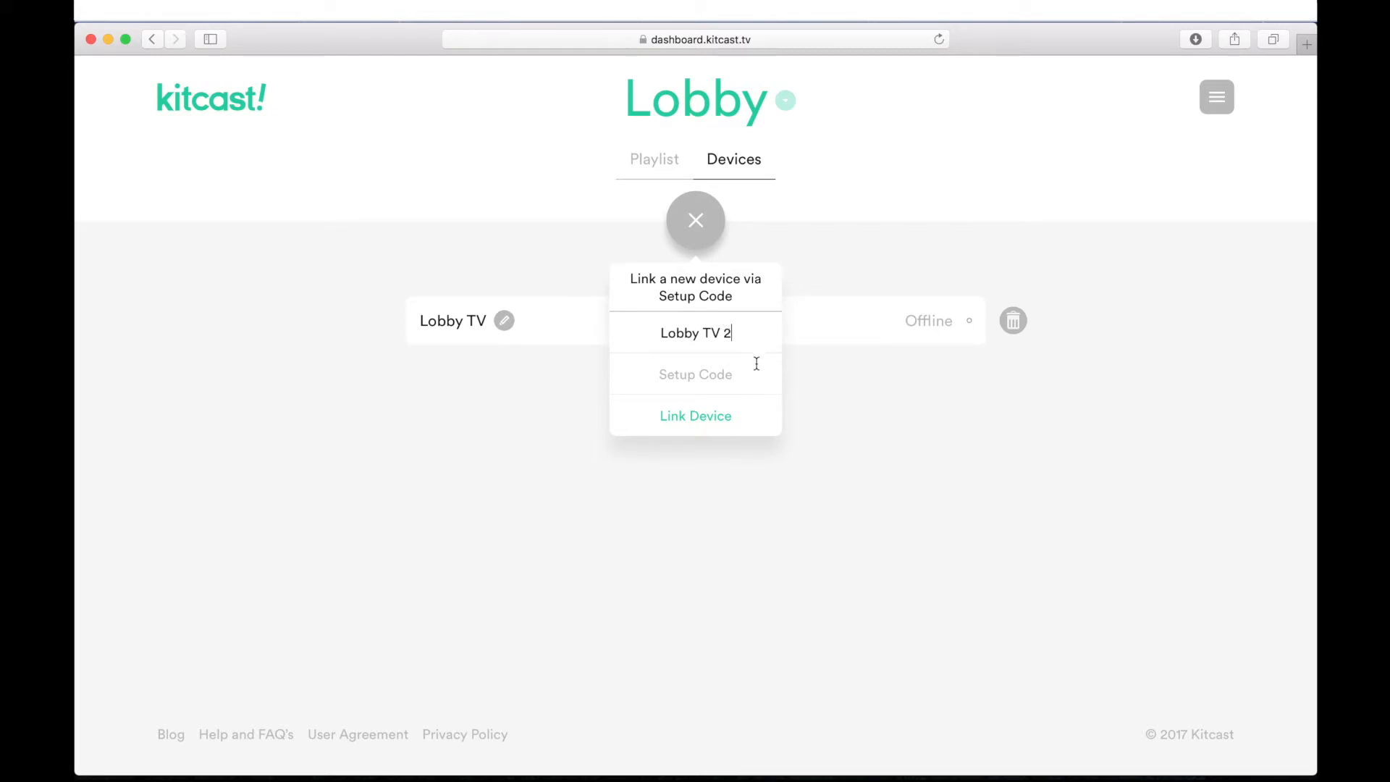
{"action": "left_click", "coordinate": [695, 374]}
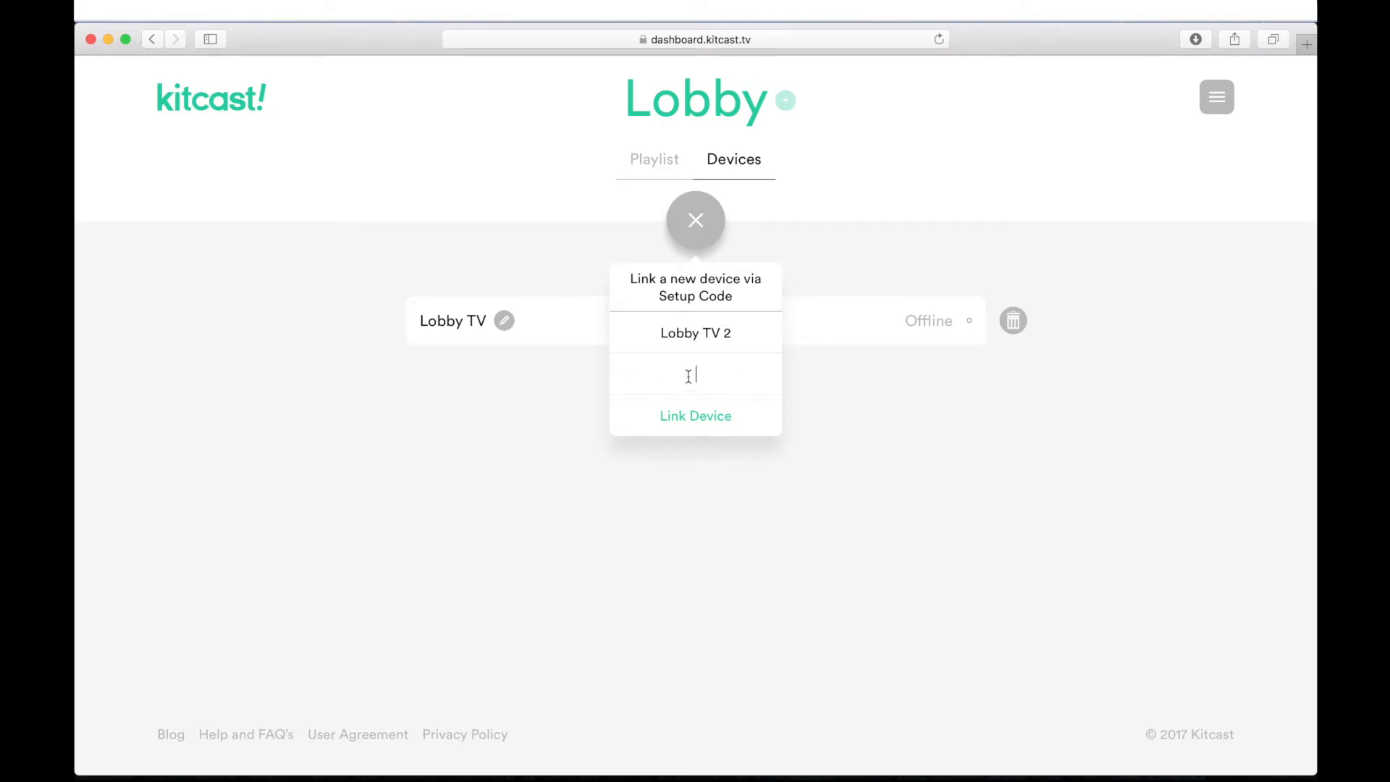
{"action": "type", "text": "A0"}
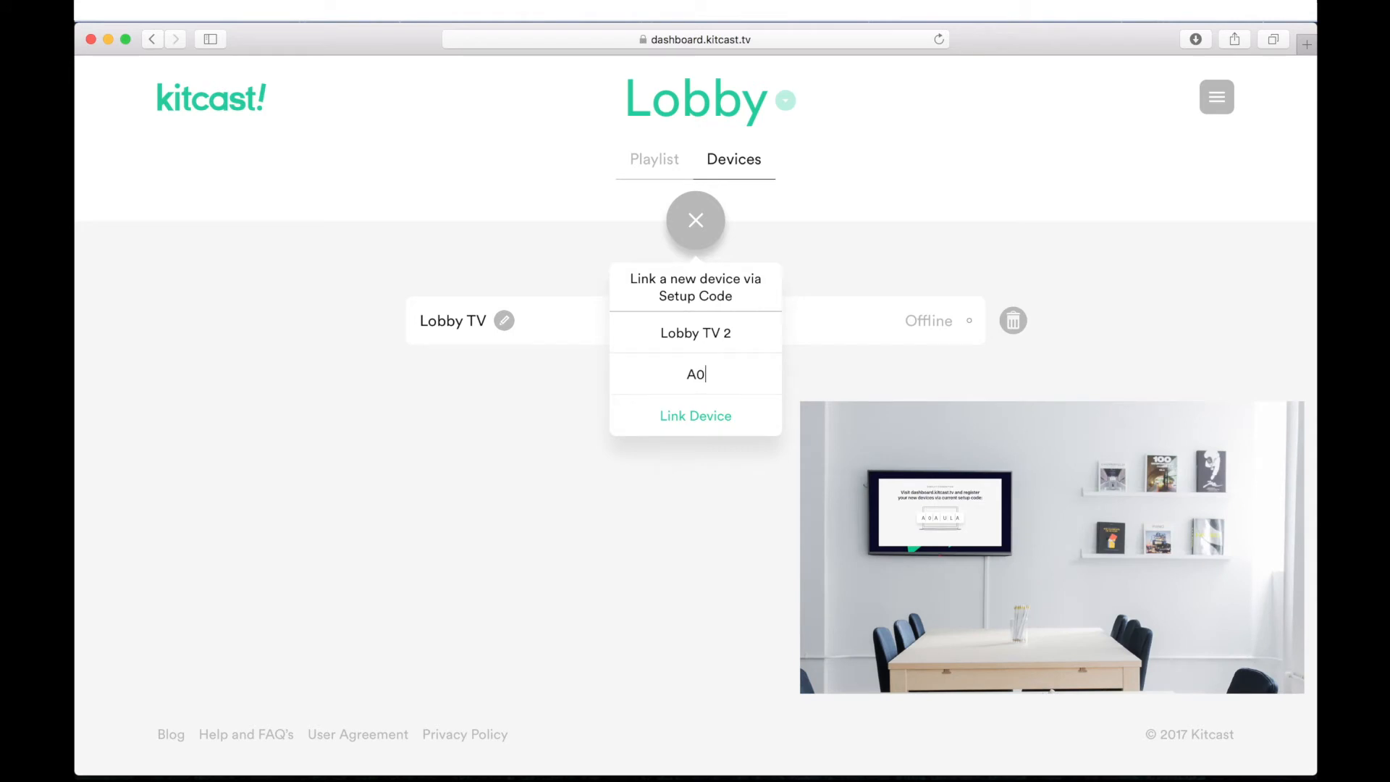
{"action": "type", "text": "AU"}
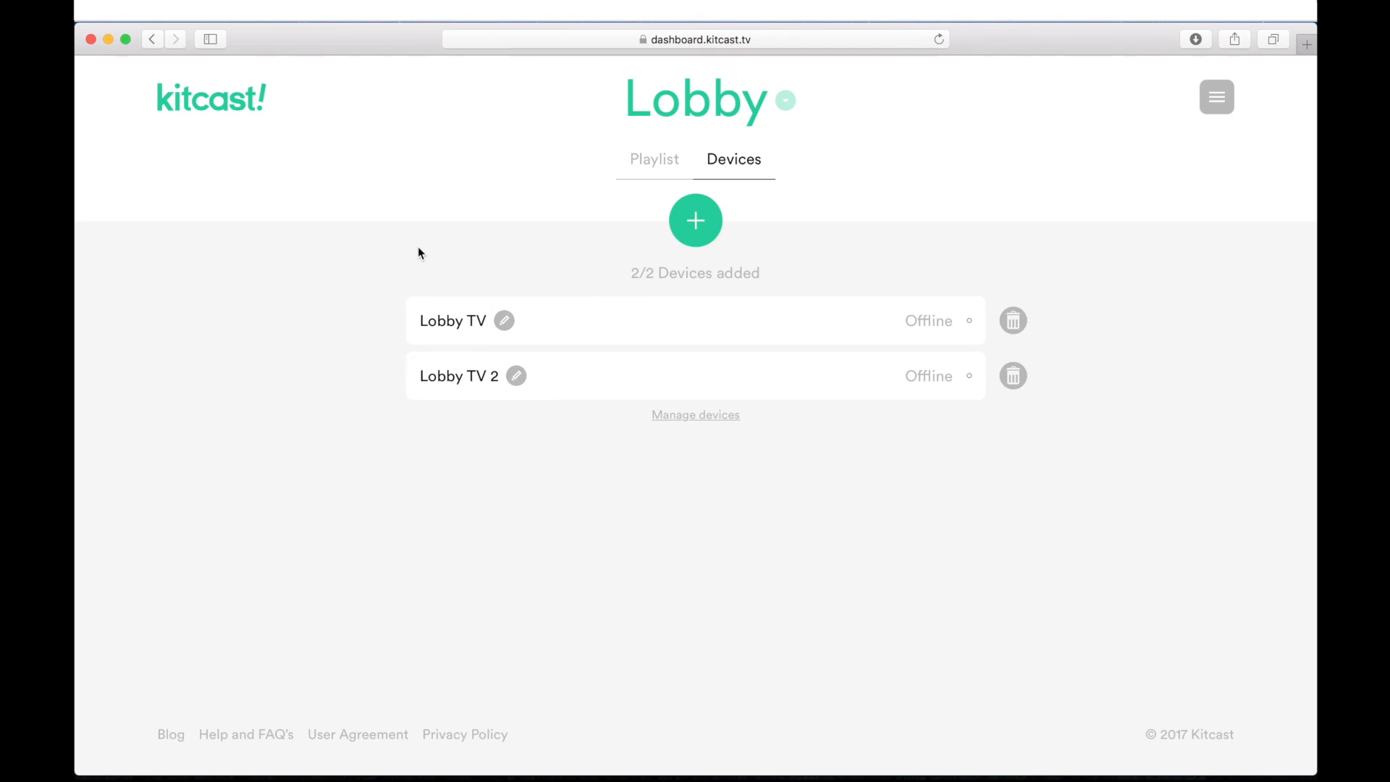
- Return to Lobby's Playlist tab, listing Social Activity through Weather
{"action": "left_click", "coordinate": [654, 158]}
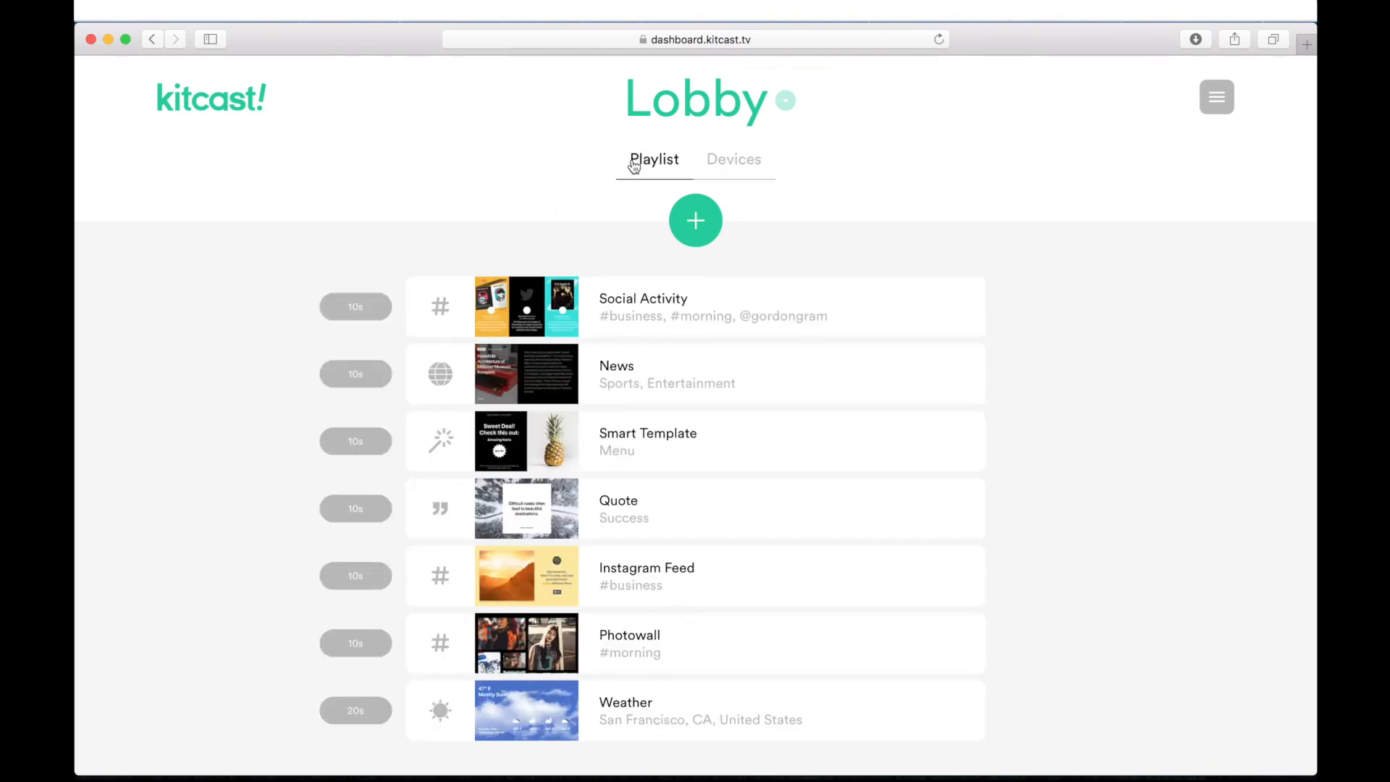